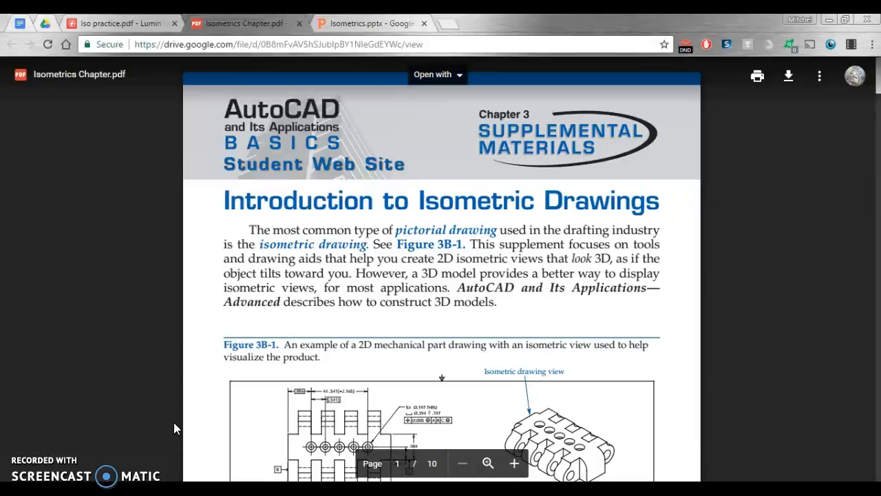
{"action": "mouse_move", "coordinate": [339, 326]}
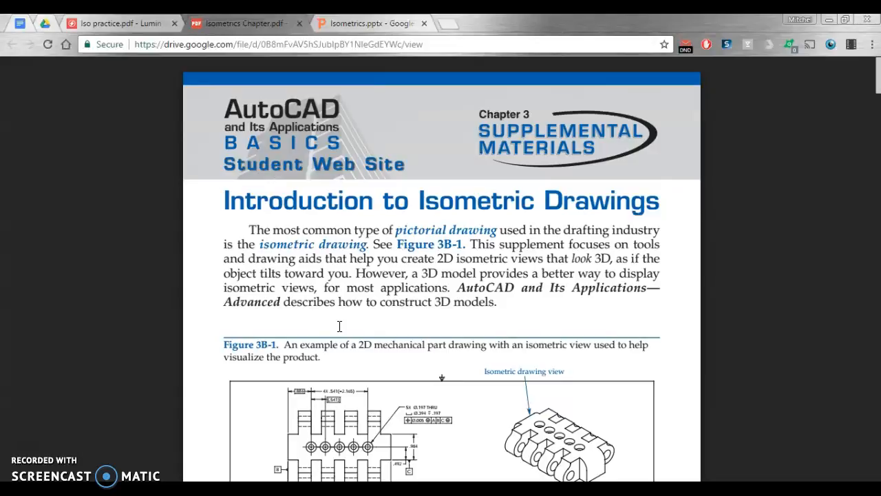
Scroll Isometrics Chapter.pdf to page 2 on isometric lines and circular features
{"action": "scroll", "scroll_direction": "down", "scroll_amount": 3}
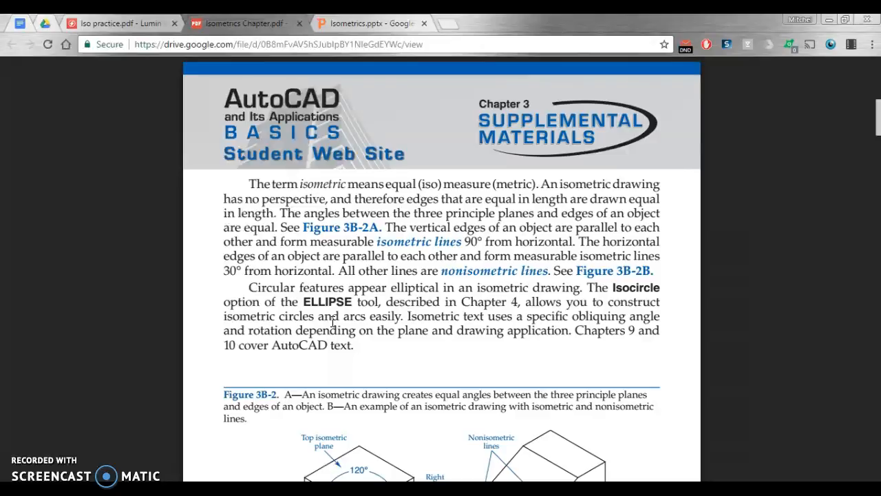
{"action": "mouse_move", "coordinate": [400, 196]}
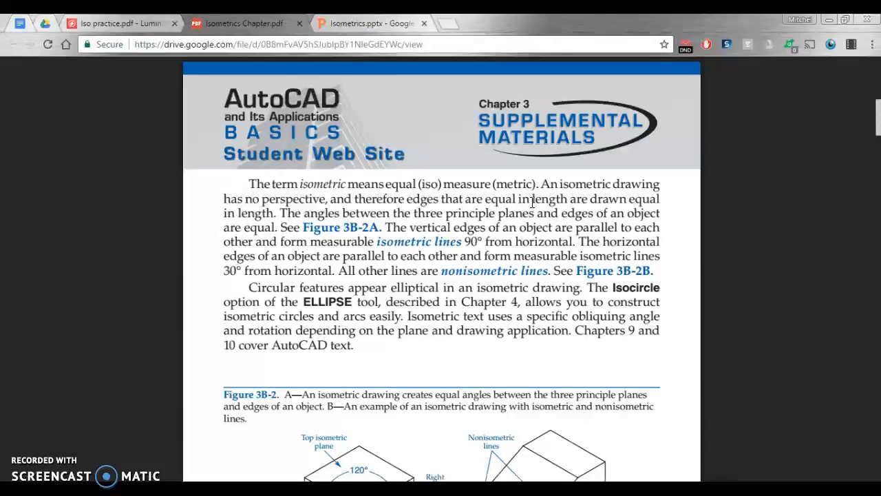
{"action": "mouse_move", "coordinate": [536, 200]}
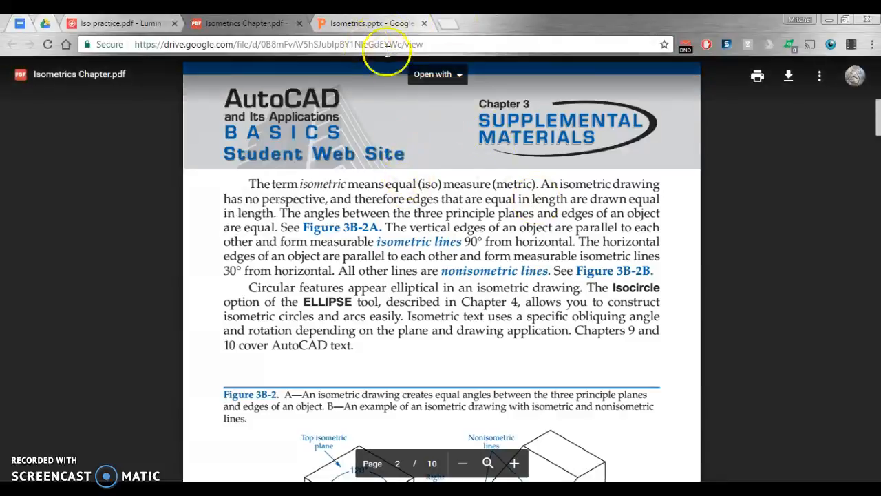
Switch to the Isometrics.pptx browser tab showing the isometric drawing setup slide
{"action": "left_click", "coordinate": [371, 22]}
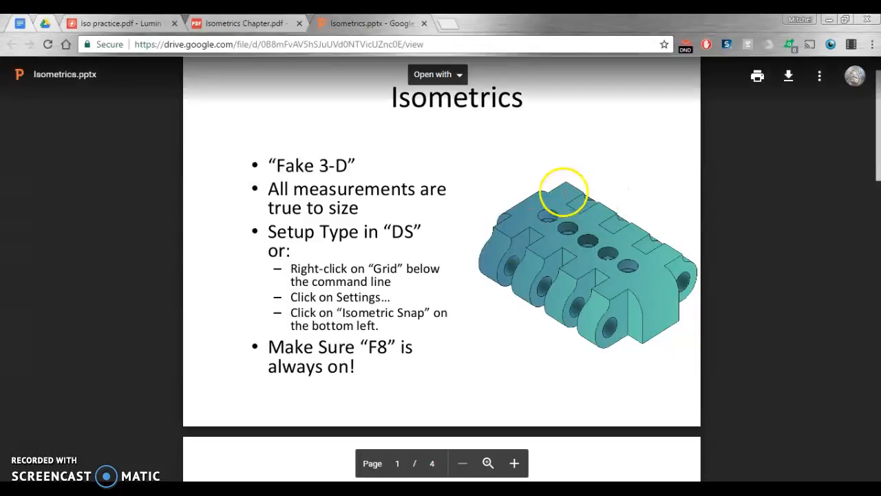
{"action": "mouse_move", "coordinate": [526, 180]}
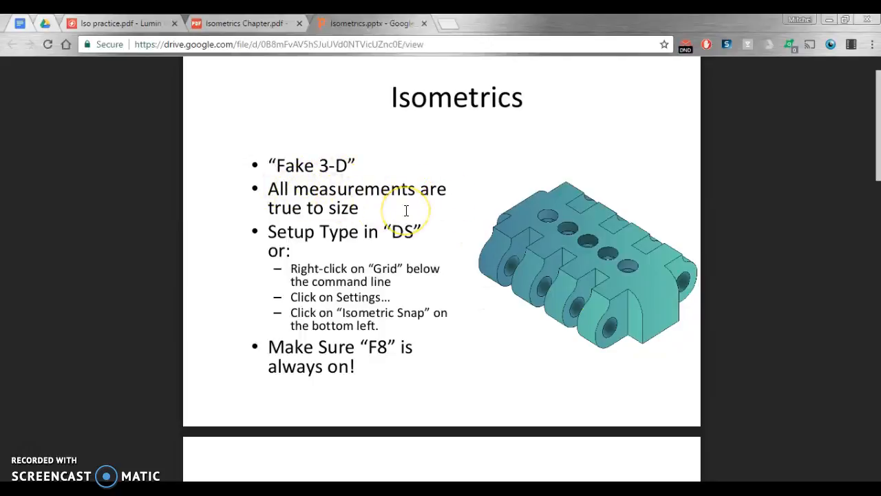
{"action": "mouse_move", "coordinate": [477, 322]}
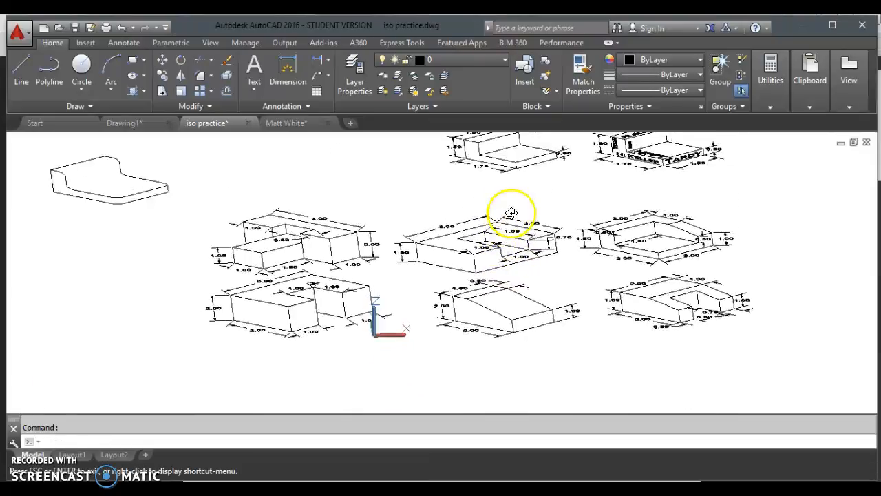
Zoom in on the dimensioned isometric practice shapes in the iso practice drawing
{"action": "left_click_drag", "start_coordinate": [511, 212], "coordinate": [540, 191]}
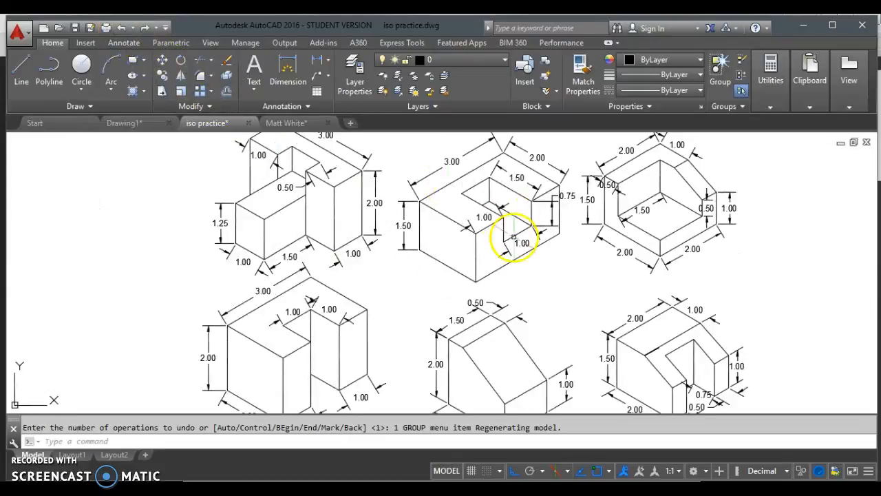
{"action": "mouse_move", "coordinate": [299, 122]}
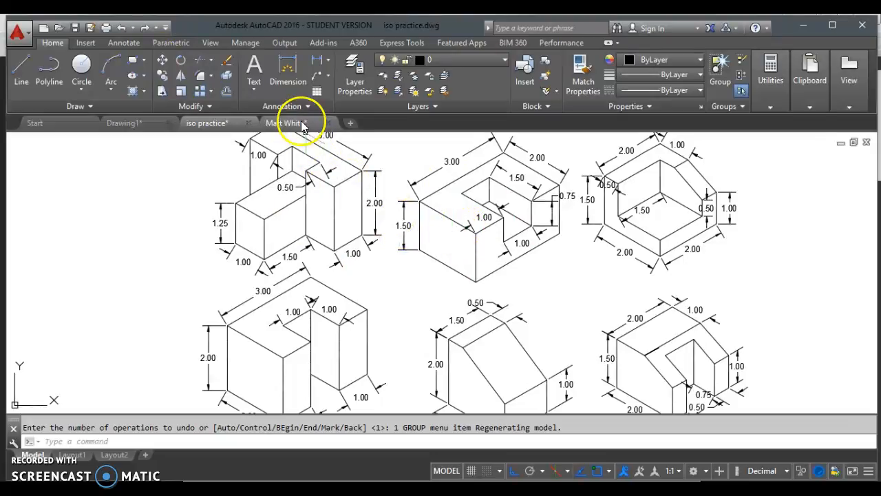
{"action": "left_click", "coordinate": [288, 123]}
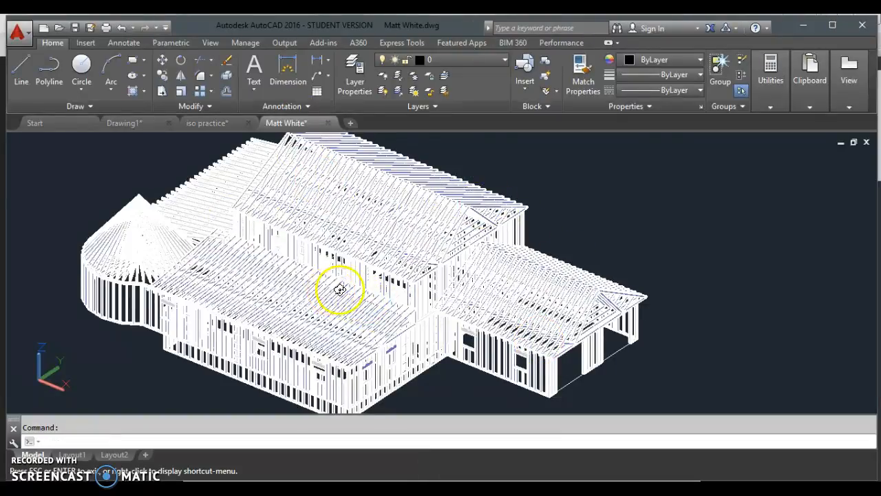
{"action": "left_click_drag", "start_coordinate": [339, 290], "coordinate": [401, 209]}
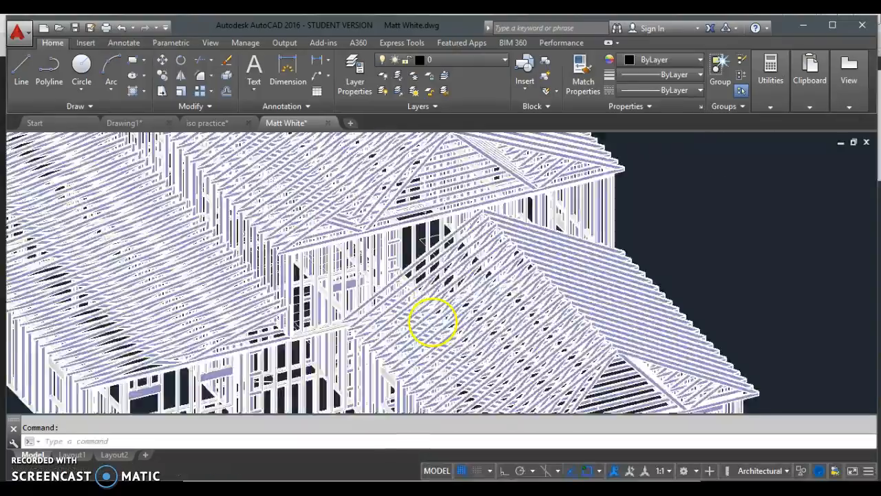
{"action": "left_click_drag", "start_coordinate": [433, 324], "coordinate": [534, 269]}
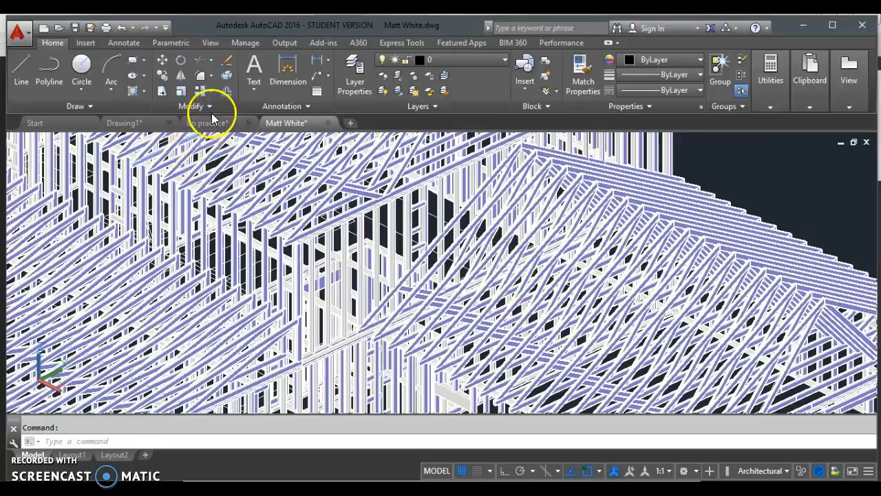
{"action": "left_click", "coordinate": [206, 123]}
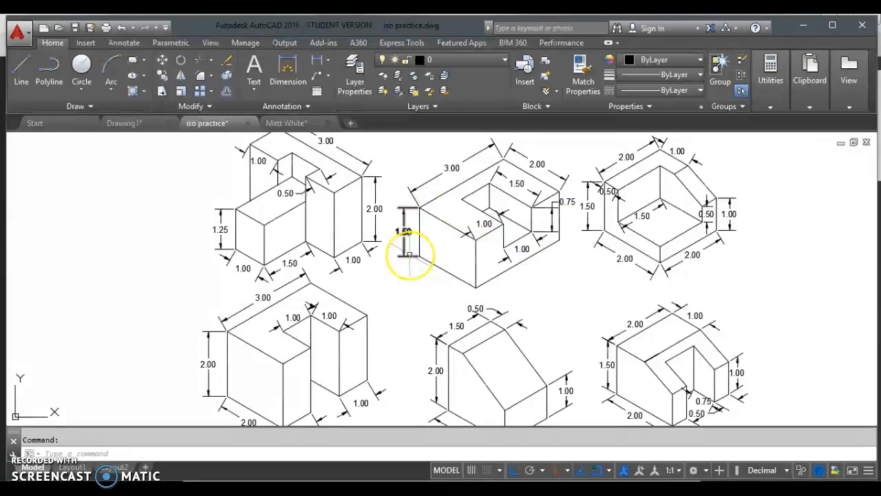
{"action": "mouse_move", "coordinate": [487, 387]}
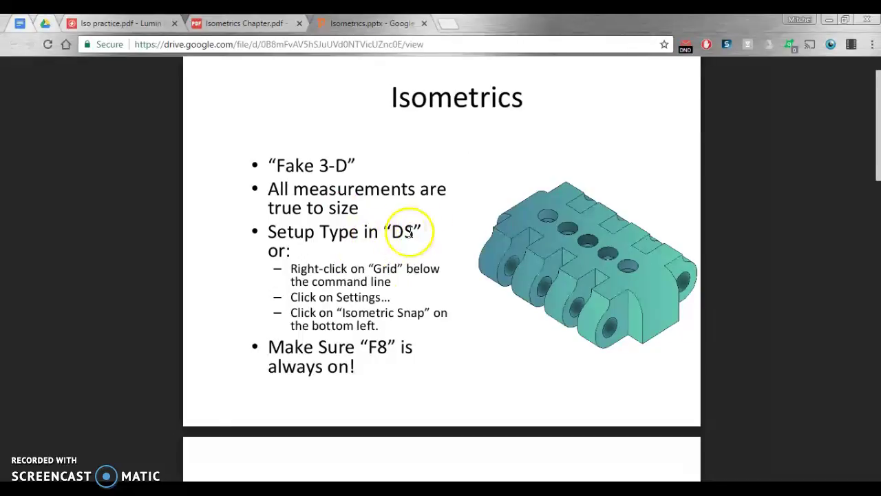
{"action": "mouse_move", "coordinate": [435, 241]}
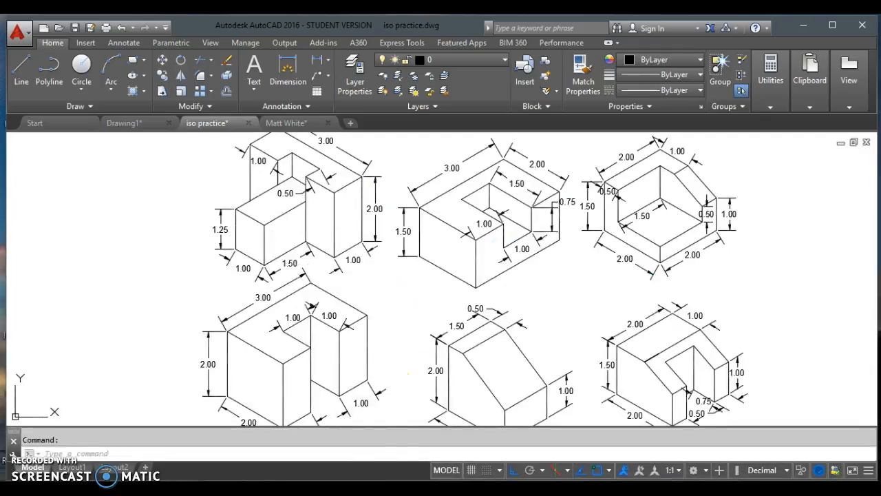
Switch to Drawing1 and enable Isometric snap in Drafting Settings' Snap and Grid
{"action": "left_click", "coordinate": [124, 122]}
{"action": "type", "text": "DS"}
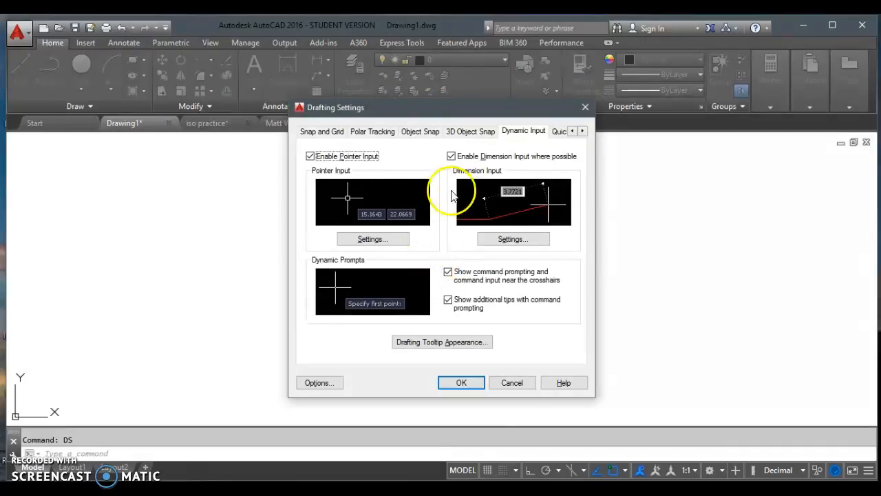
{"action": "mouse_move", "coordinate": [328, 131]}
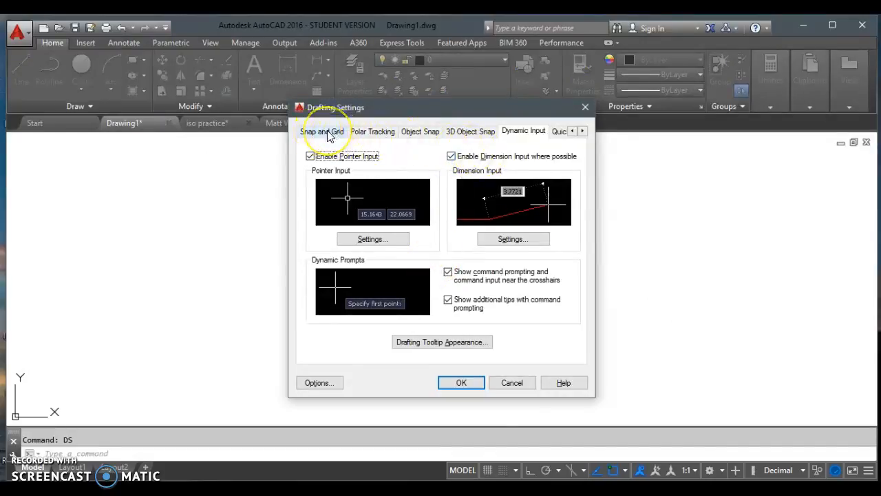
{"action": "left_click", "coordinate": [322, 130]}
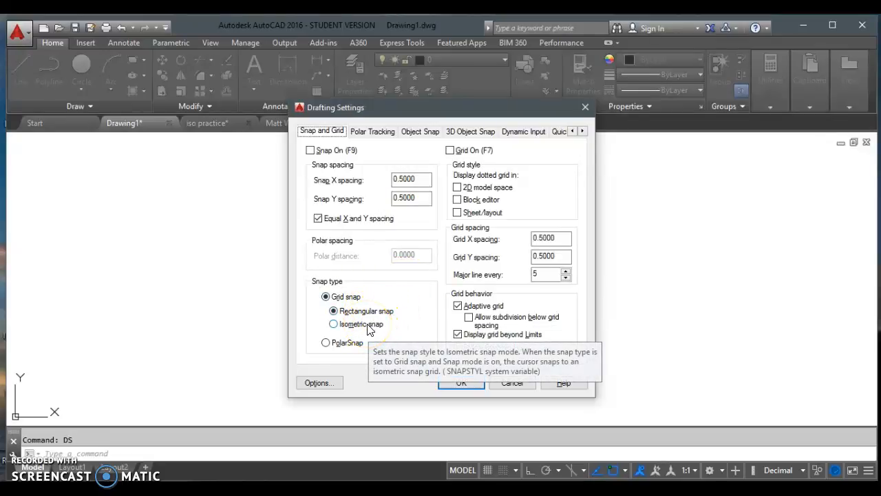
{"action": "left_click", "coordinate": [333, 324]}
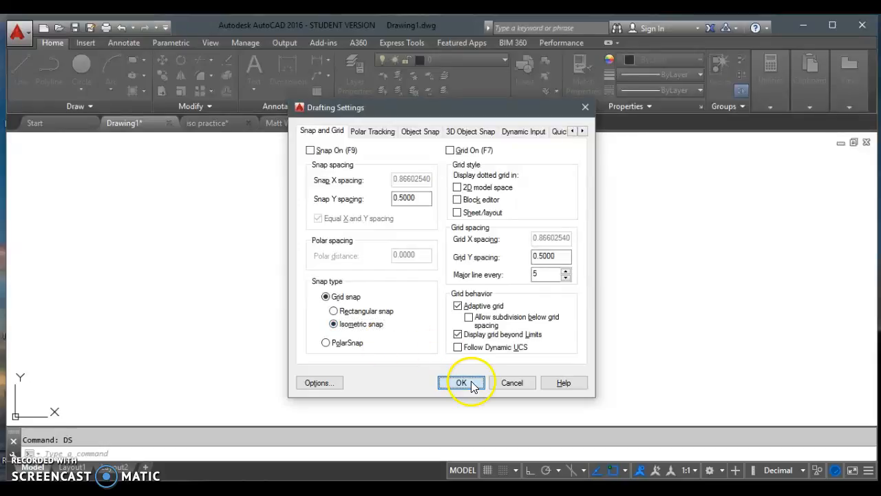
{"action": "left_click", "coordinate": [462, 382]}
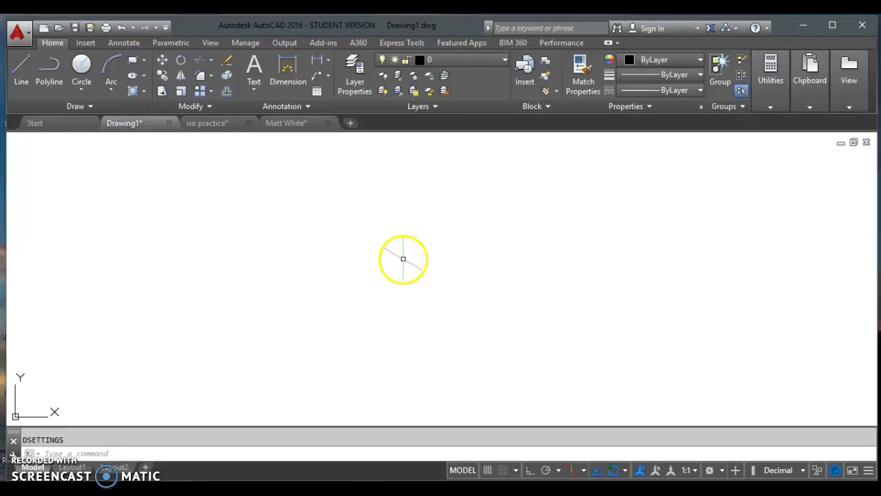
Undo the isometric snap setting and switch on isometric drafting with isoplane Left
{"action": "left_click", "coordinate": [122, 27]}
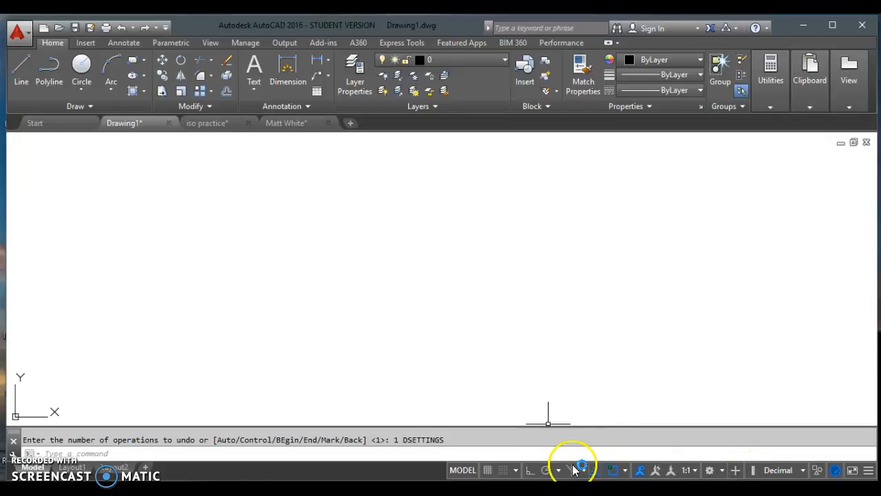
{"action": "mouse_move", "coordinate": [579, 470]}
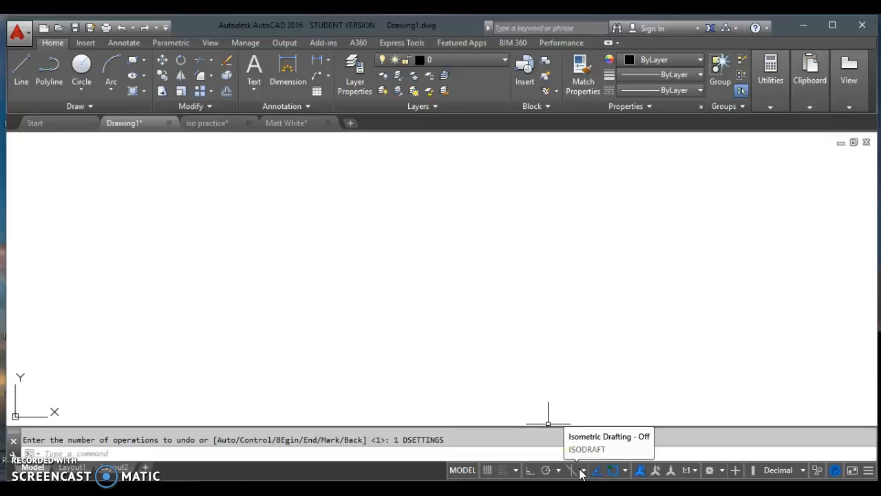
{"action": "left_click", "coordinate": [571, 470]}
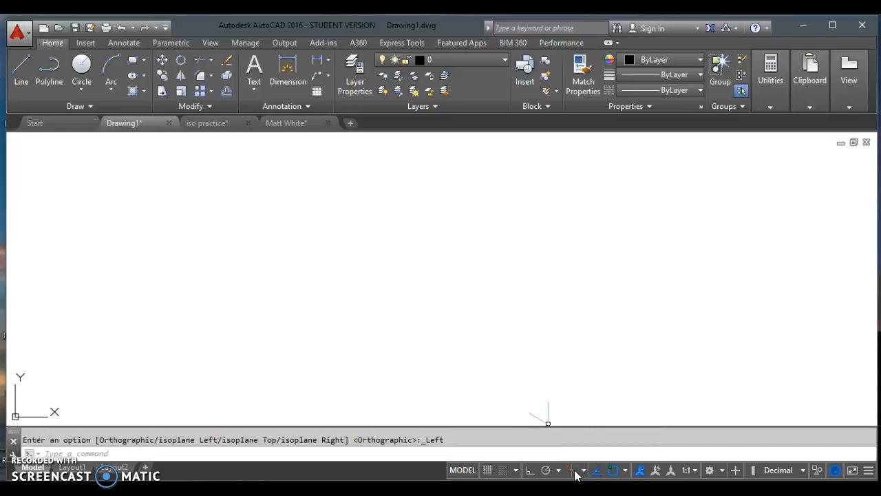
{"action": "mouse_move", "coordinate": [577, 317]}
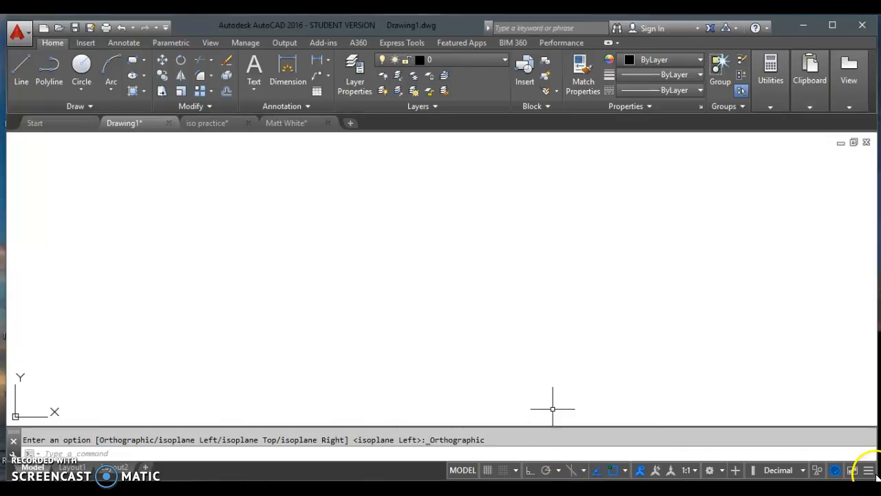
Switch Drawing1 back to orthographic drafting, restoring the square crosshair
{"action": "left_click", "coordinate": [870, 470]}
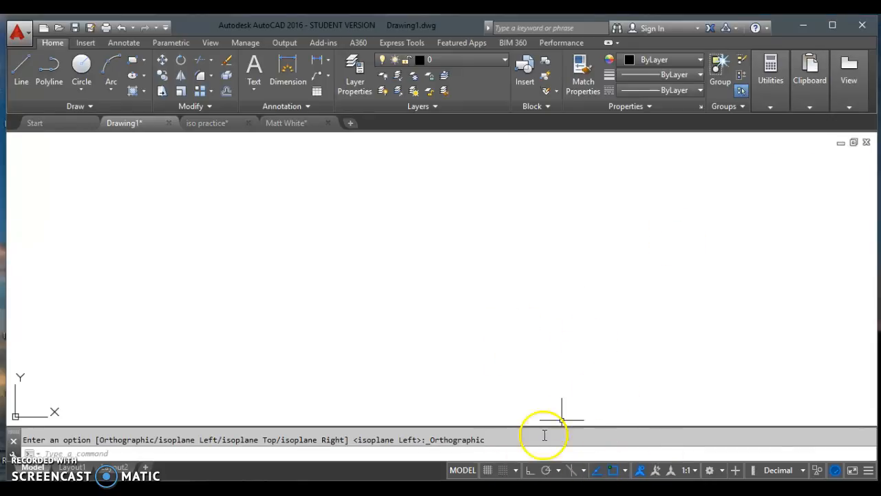
{"action": "mouse_move", "coordinate": [569, 378]}
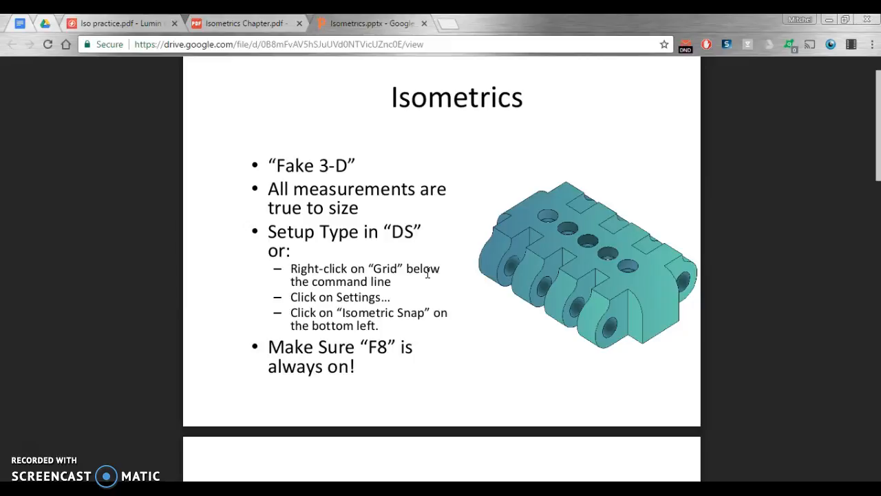
Scroll the Isometrics slides down to slide 2, Isometric Angles
{"action": "left_click", "coordinate": [441, 280]}
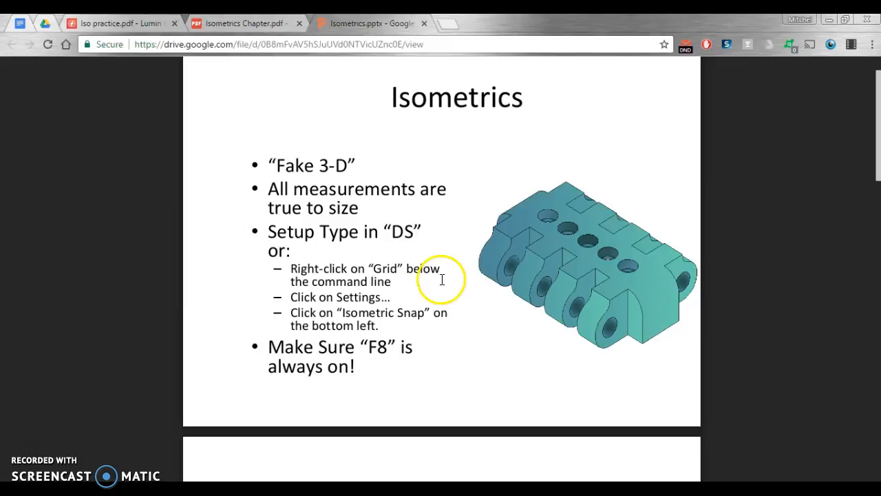
{"action": "scroll", "scroll_direction": "down", "scroll_amount": 3}
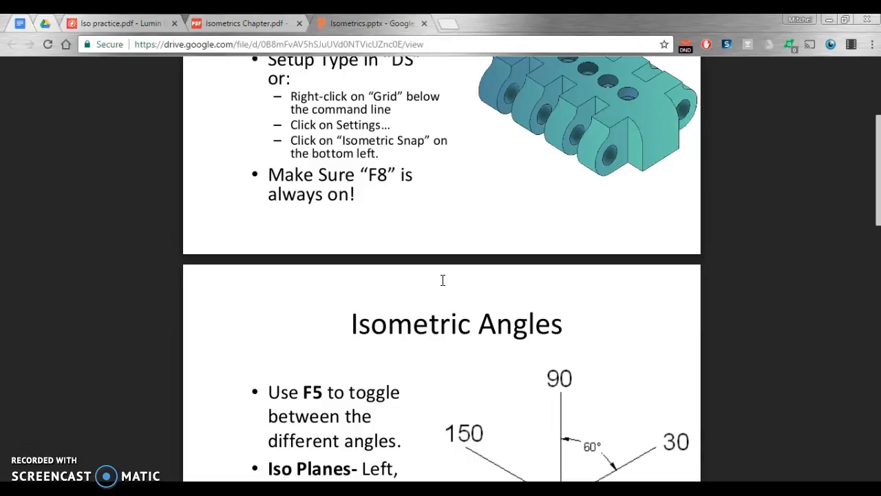
{"action": "scroll", "scroll_direction": "down", "scroll_amount": 3}
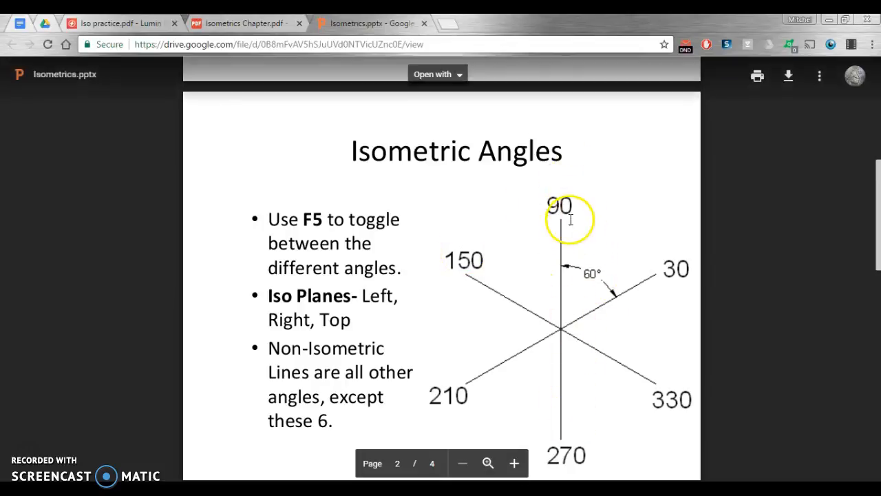
{"action": "mouse_move", "coordinate": [564, 280]}
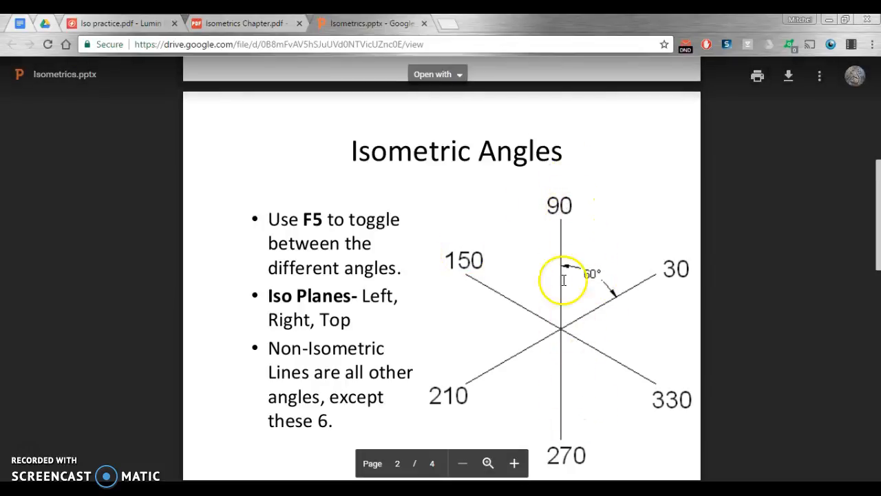
{"action": "mouse_move", "coordinate": [594, 243]}
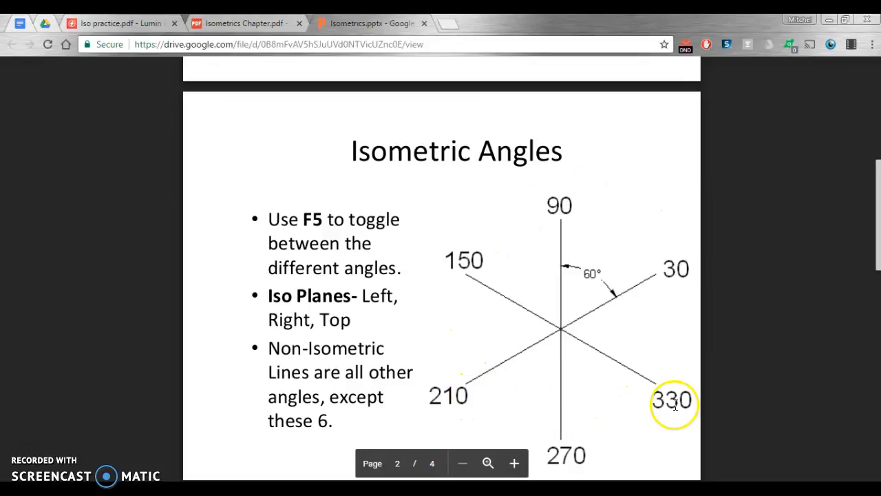
{"action": "mouse_move", "coordinate": [656, 336]}
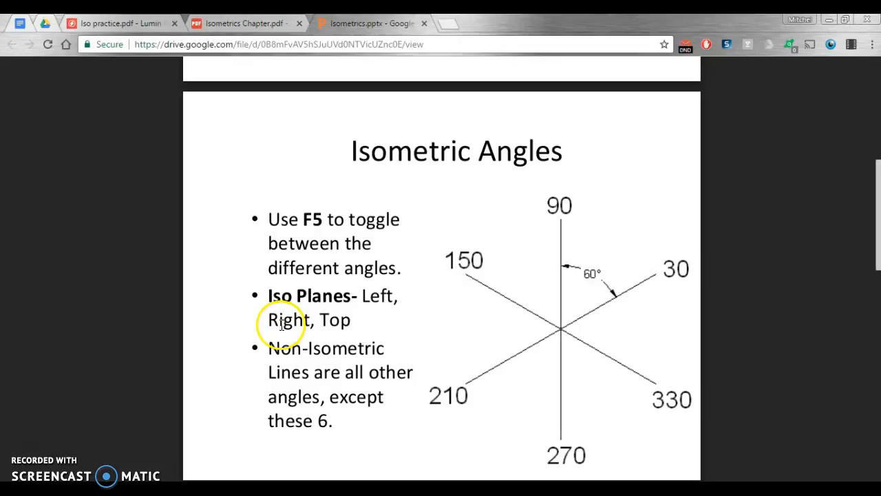
{"action": "mouse_move", "coordinate": [389, 328]}
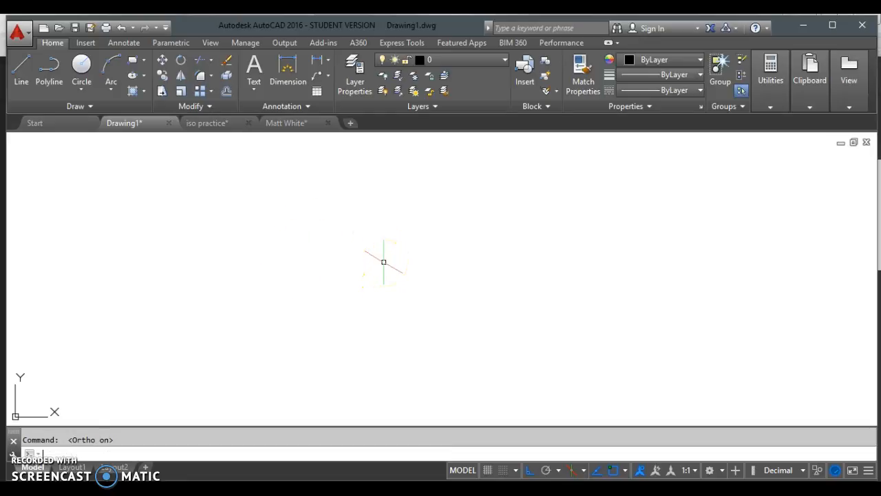
Draw the cube's left face as four one-unit isometric lines at 30° and 330°
{"action": "left_click", "coordinate": [398, 254]}
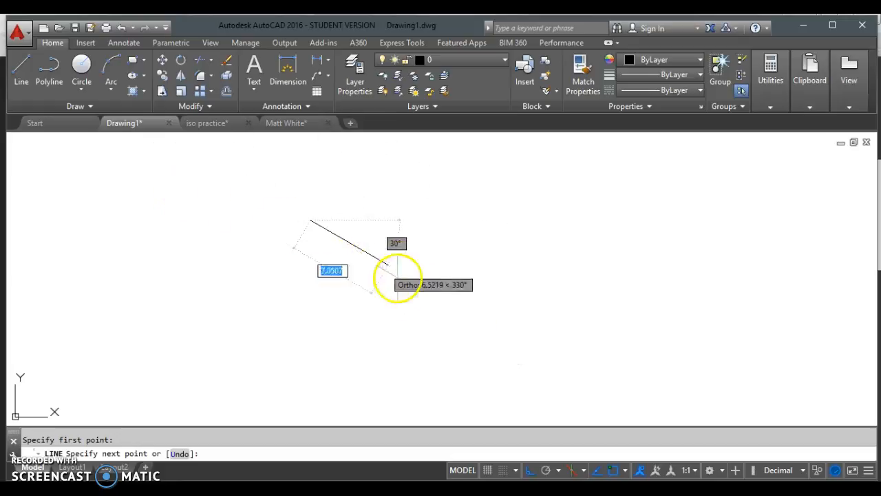
{"action": "mouse_move", "coordinate": [512, 324]}
{"action": "type", "text": "1"}
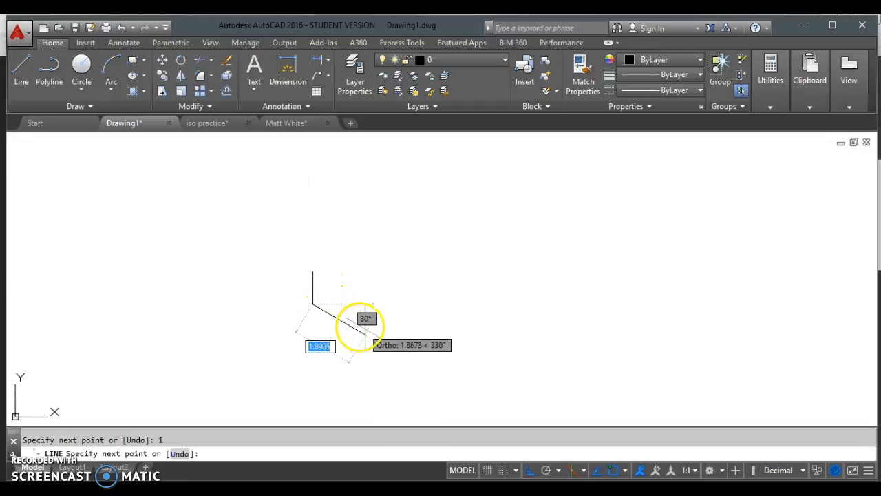
{"action": "left_click", "coordinate": [349, 332]}
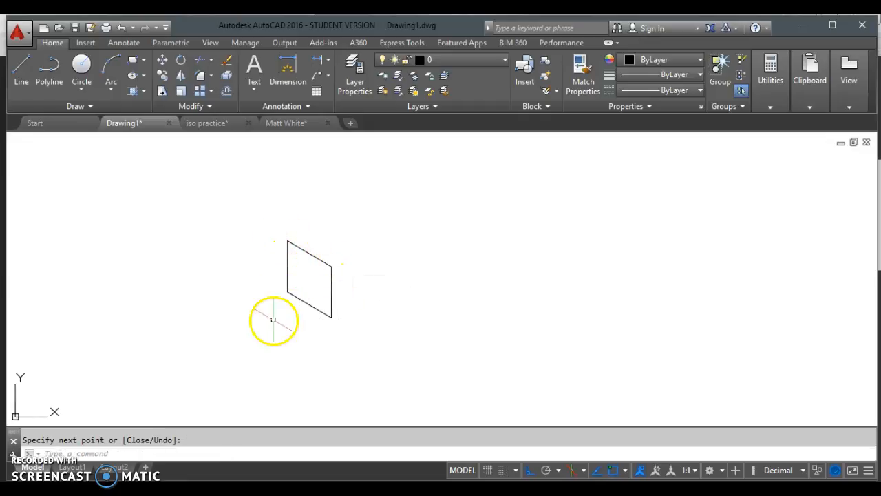
{"action": "mouse_move", "coordinate": [341, 246]}
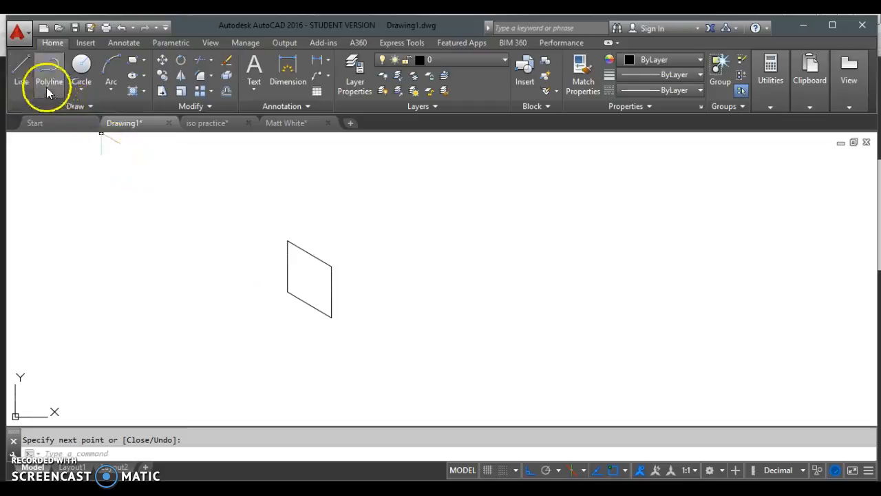
Start a new LINE command for the cube's top face
{"action": "left_click", "coordinate": [19, 71]}
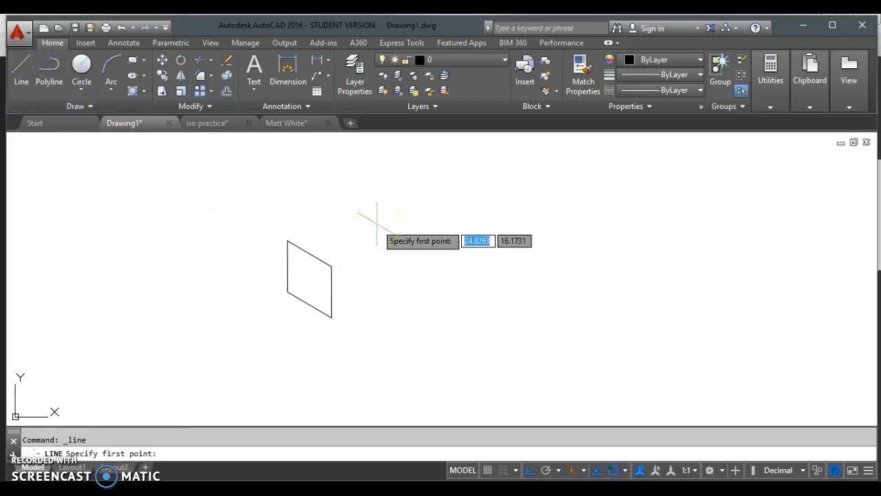
{"action": "mouse_move", "coordinate": [315, 245]}
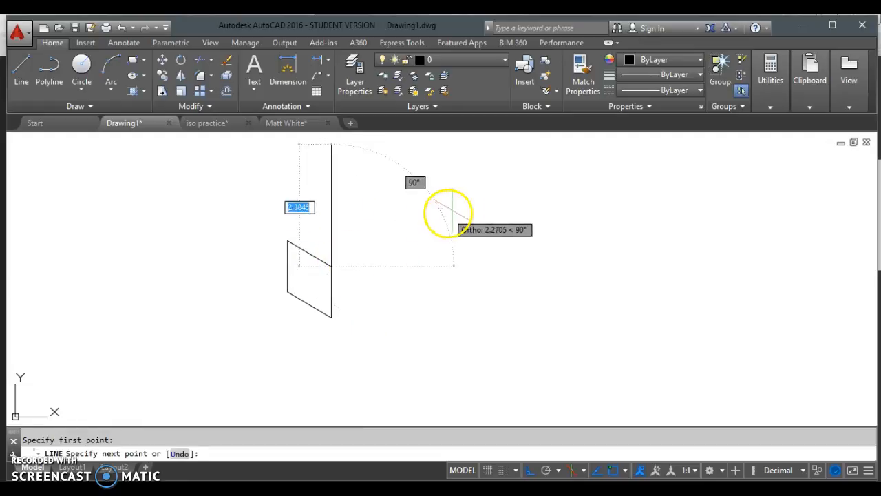
{"action": "mouse_move", "coordinate": [478, 189]}
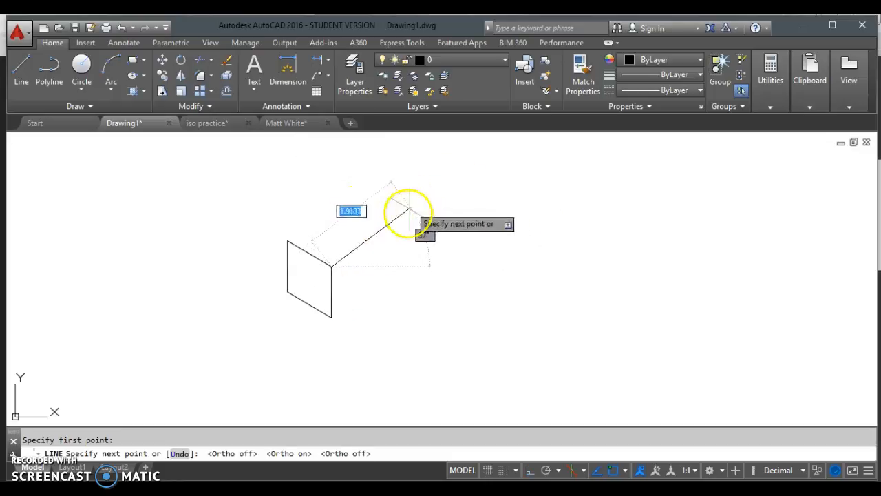
{"action": "mouse_move", "coordinate": [430, 227]}
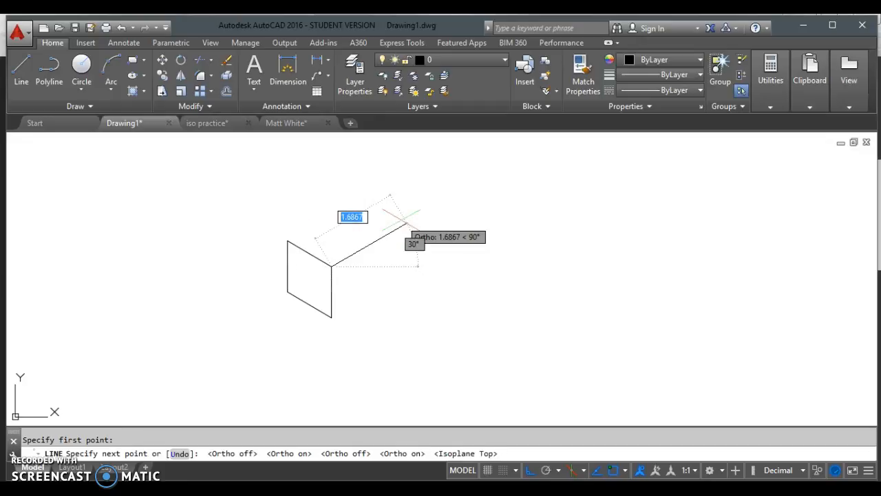
{"action": "mouse_move", "coordinate": [385, 237]}
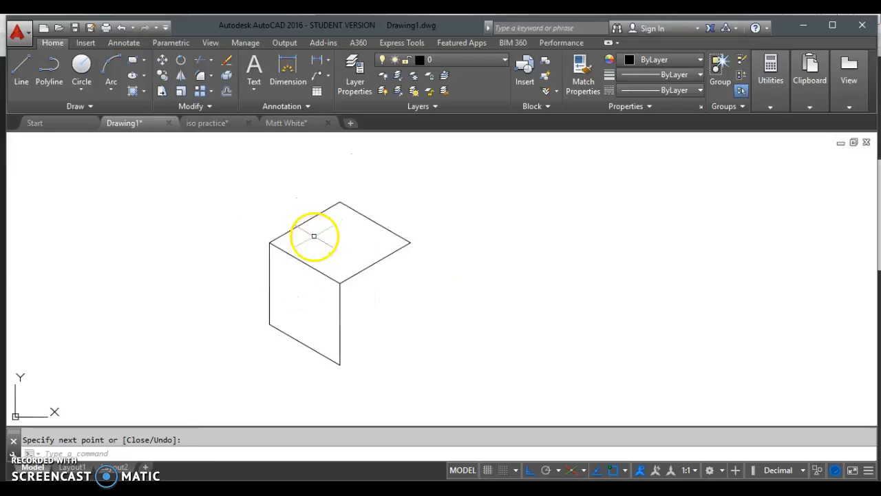
{"action": "mouse_move", "coordinate": [254, 214]}
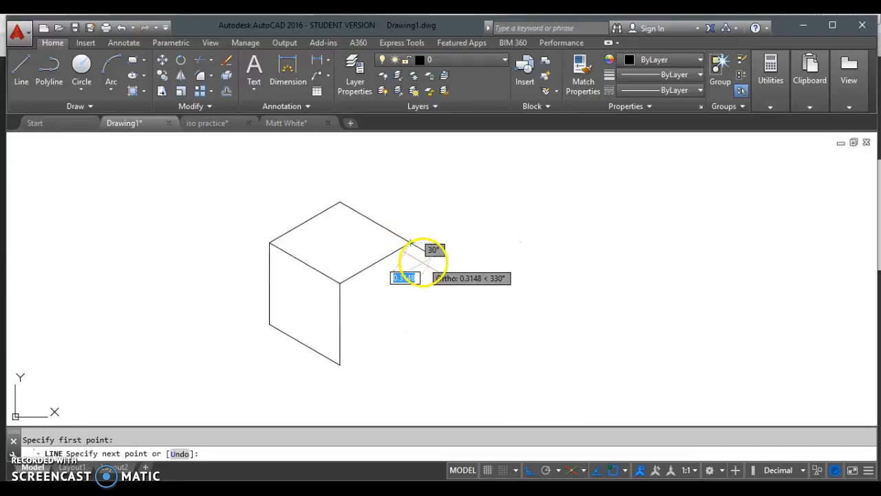
{"action": "mouse_move", "coordinate": [420, 313]}
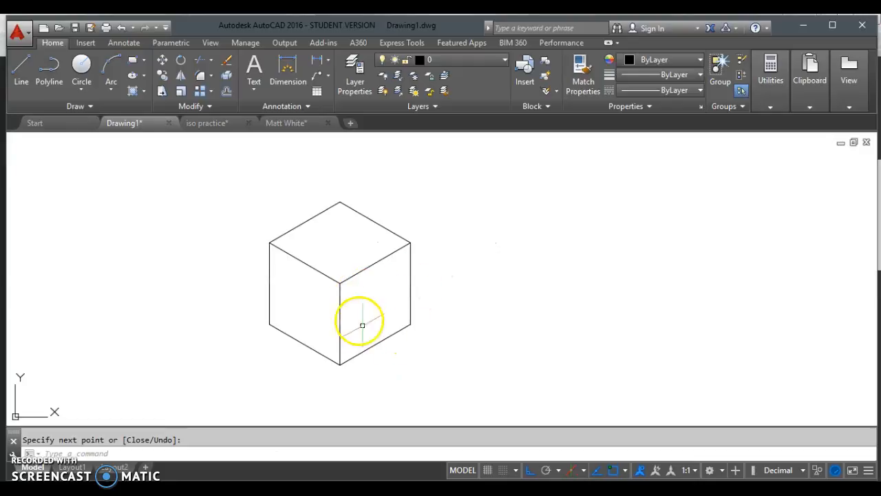
{"action": "mouse_move", "coordinate": [337, 264]}
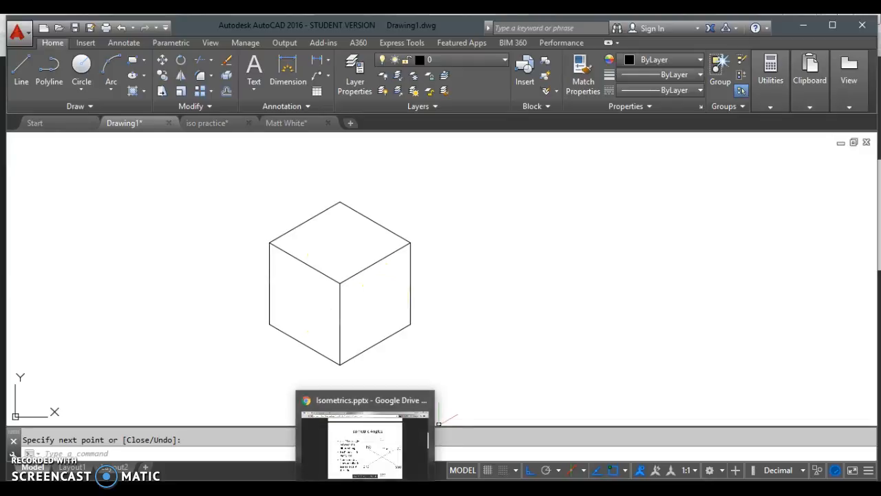
Switch to the Isometrics Chapter PDF and scroll to Figure 3B-5 on page 6
{"action": "left_click", "coordinate": [365, 400]}
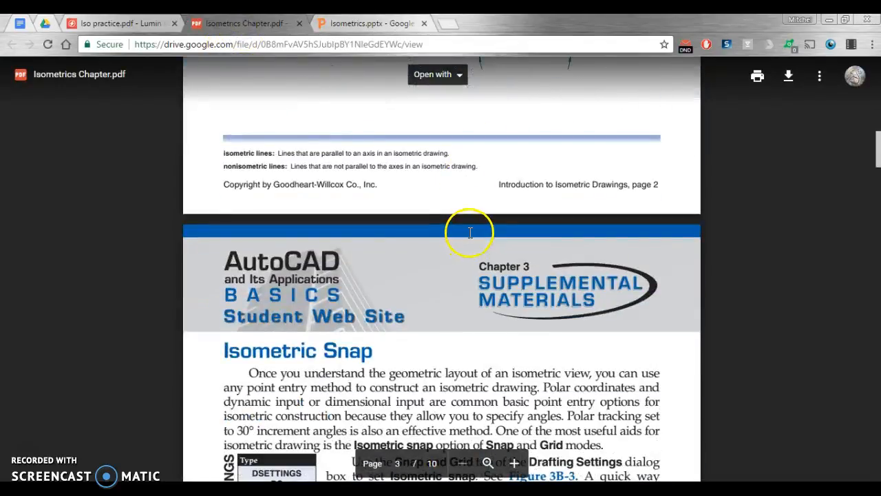
{"action": "scroll", "scroll_direction": "down", "scroll_amount": 3}
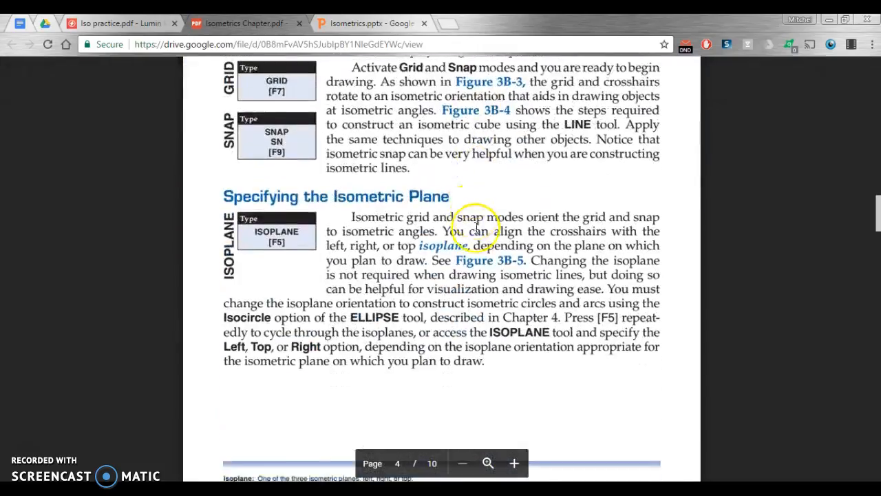
{"action": "scroll", "scroll_direction": "down", "scroll_amount": 3}
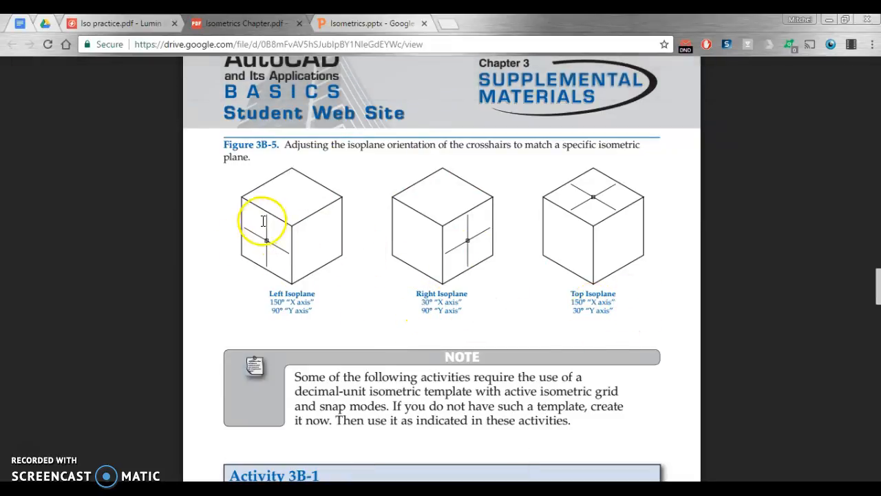
{"action": "mouse_move", "coordinate": [294, 212]}
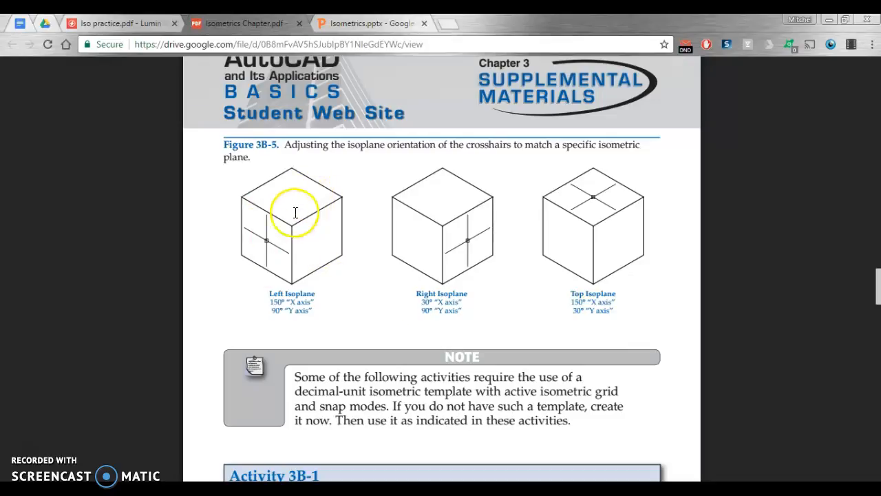
{"action": "mouse_move", "coordinate": [328, 247]}
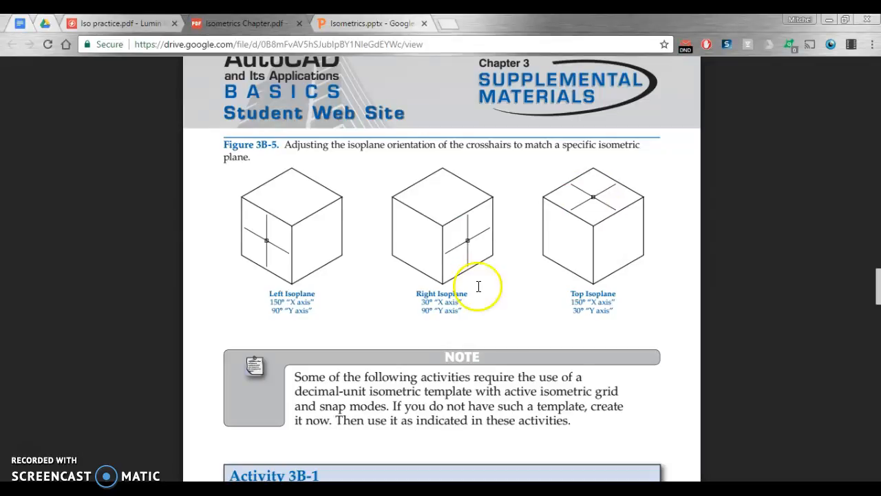
{"action": "mouse_move", "coordinate": [420, 284]}
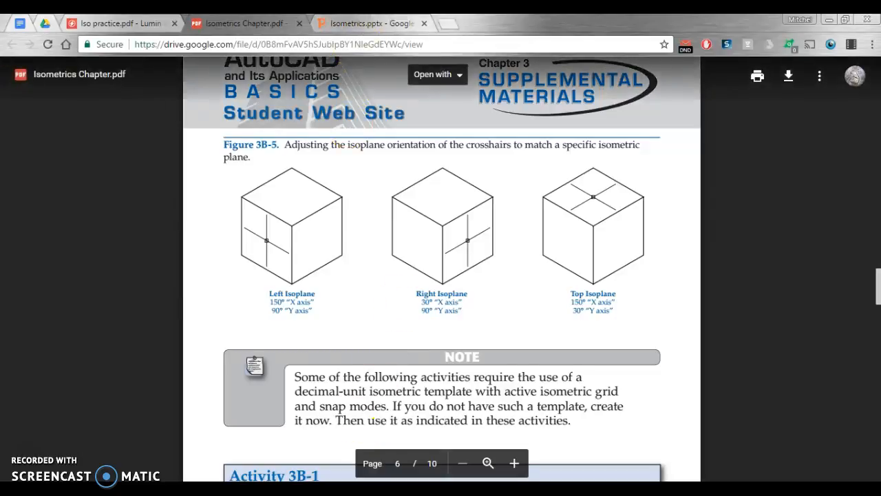
Switch to the Isometrics.pptx deck and scroll to slide 4, Dimensioning Isometrics
{"action": "left_click", "coordinate": [374, 23]}
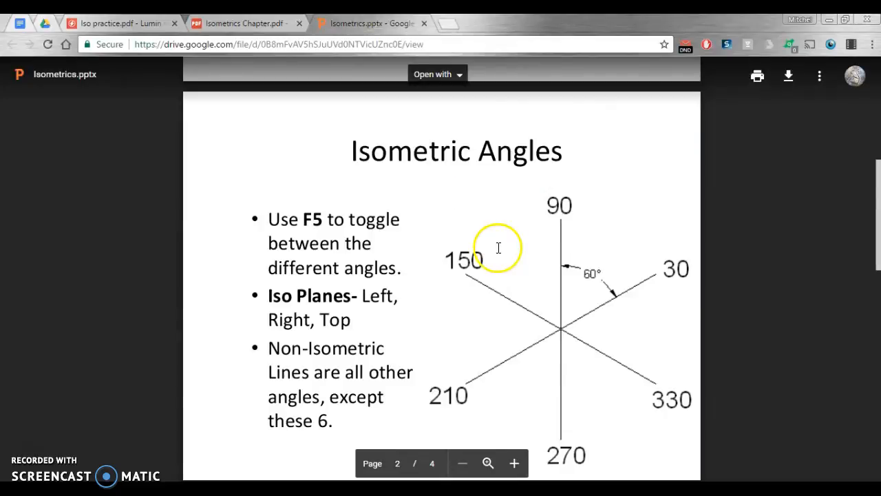
{"action": "scroll", "scroll_direction": "down", "scroll_amount": 3}
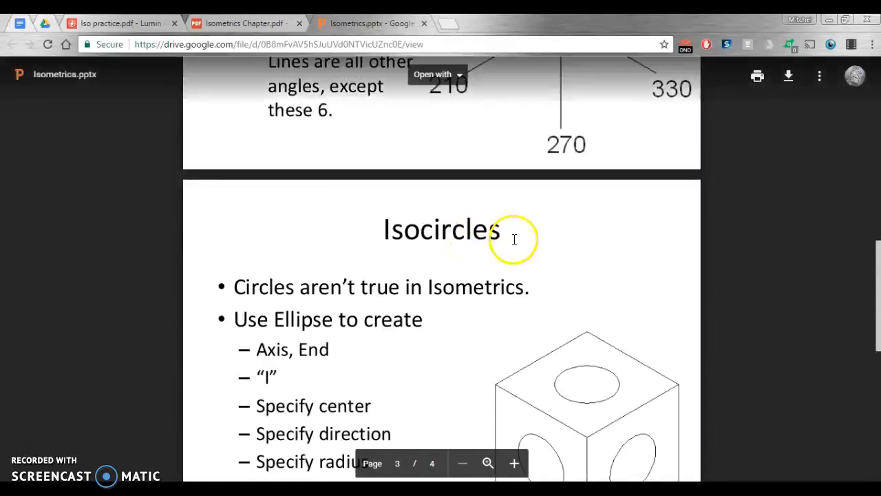
{"action": "scroll", "scroll_direction": "down", "scroll_amount": 3}
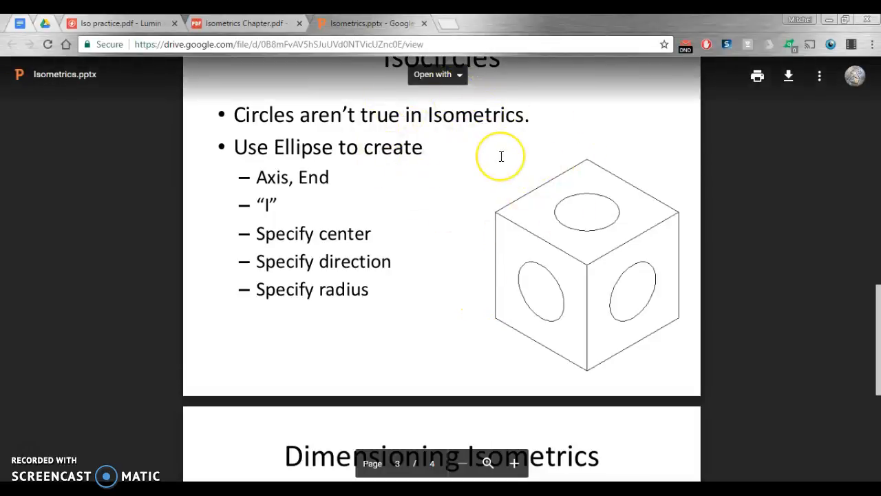
{"action": "scroll", "scroll_direction": "down", "scroll_amount": 3}
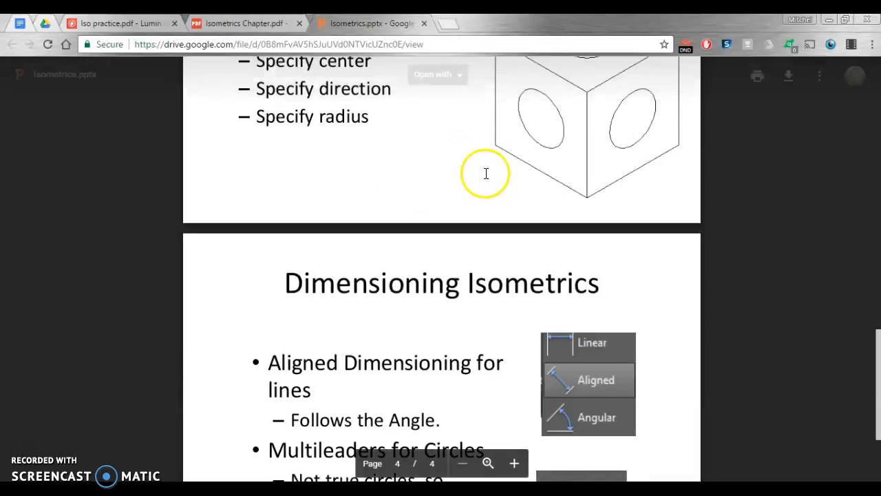
{"action": "scroll", "scroll_direction": "down", "scroll_amount": 3}
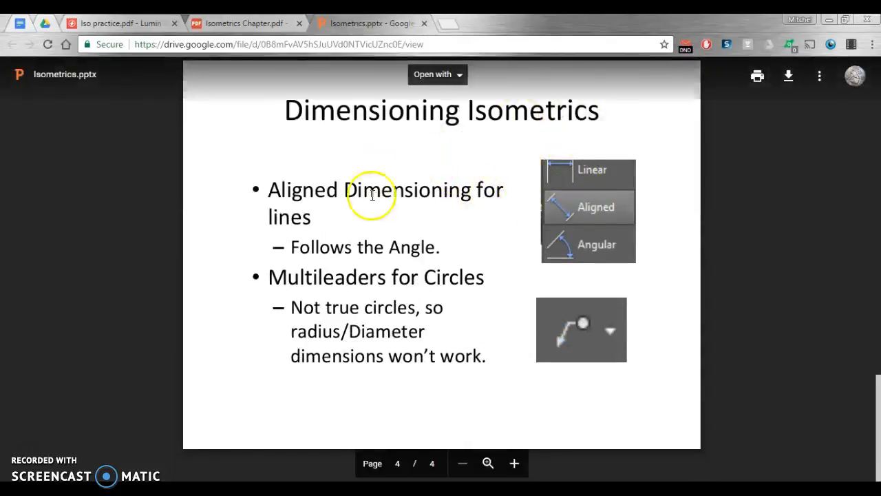
{"action": "mouse_move", "coordinate": [418, 187]}
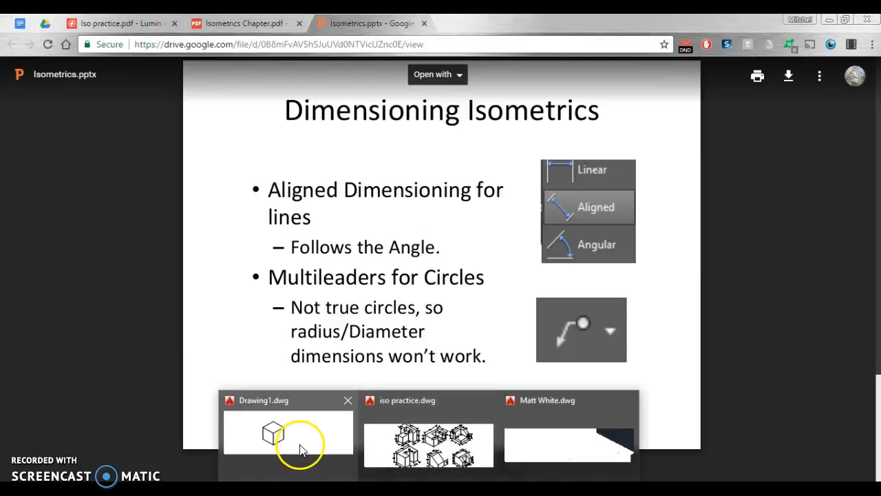
Back in Drawing1, start a linear dimension across the cube's top edge, previewing 0.5000
{"action": "left_click", "coordinate": [300, 438]}
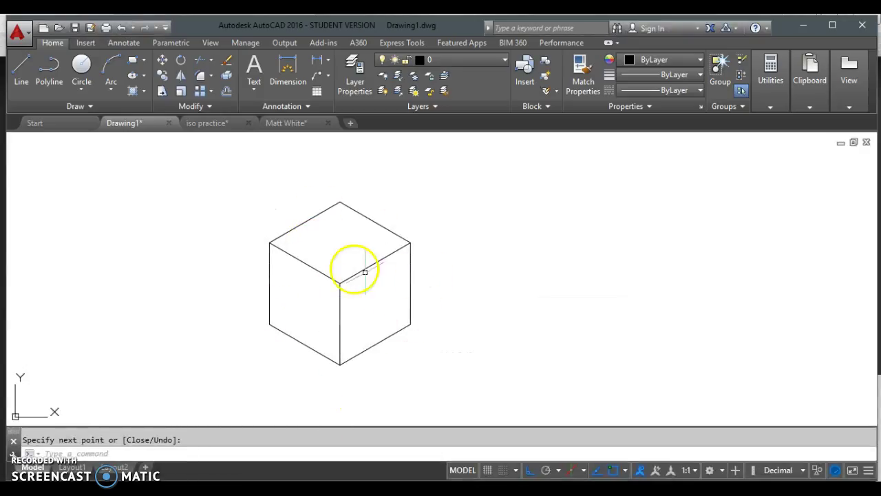
{"action": "mouse_move", "coordinate": [370, 229]}
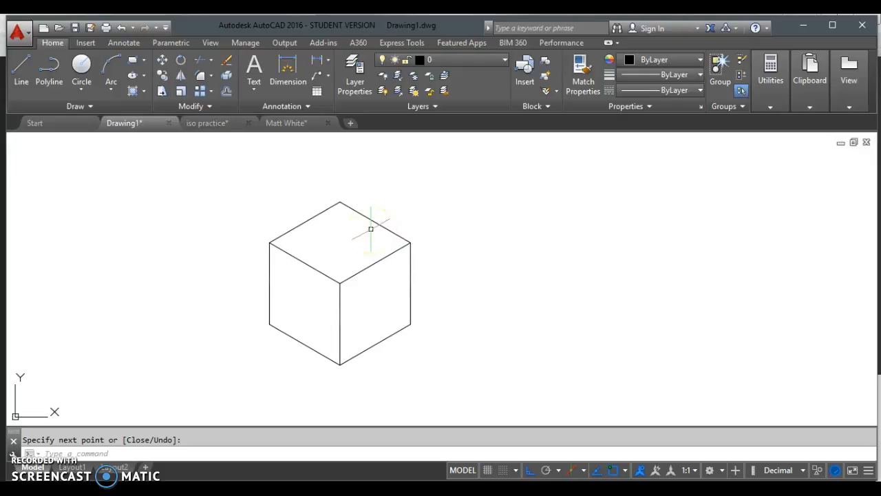
{"action": "mouse_move", "coordinate": [319, 62]}
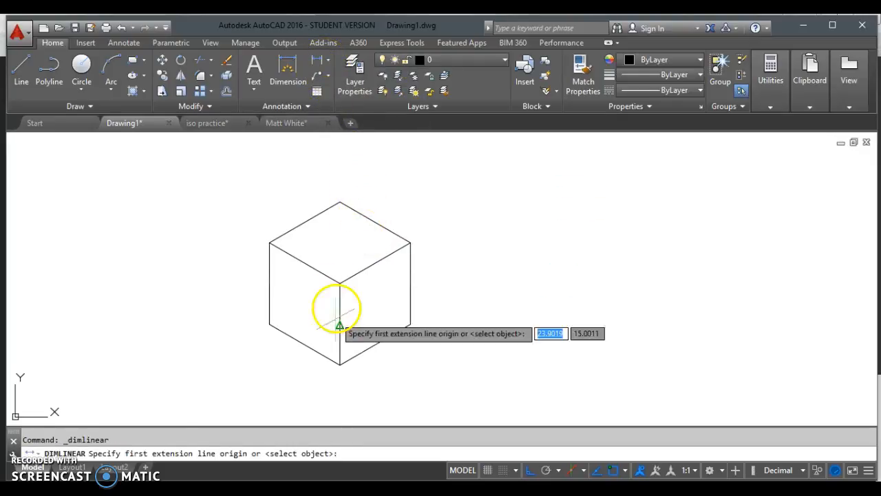
{"action": "left_click", "coordinate": [337, 309]}
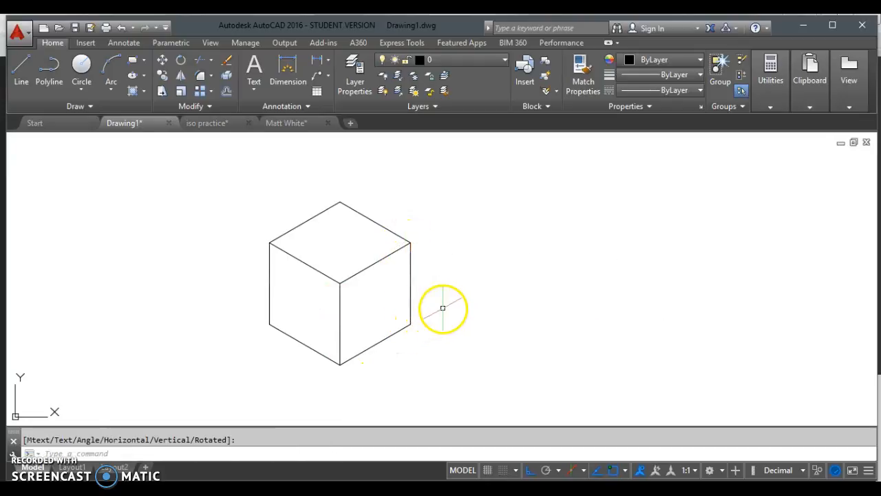
{"action": "left_click", "coordinate": [340, 201]}
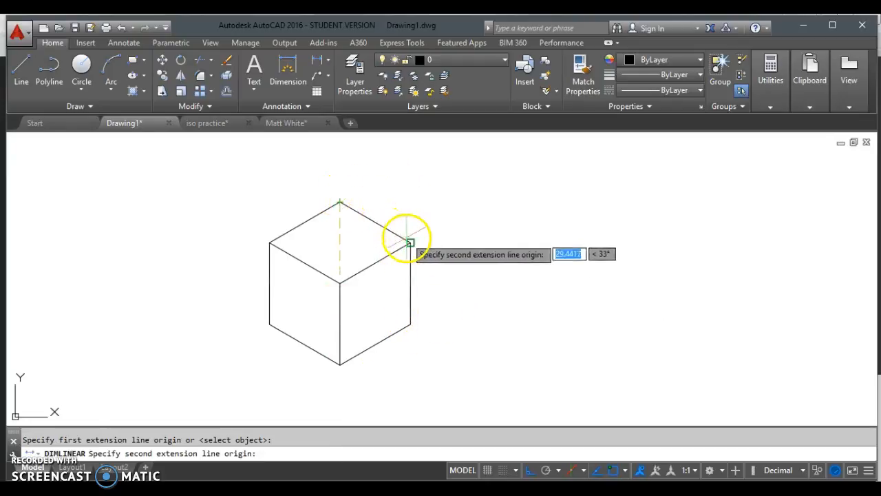
{"action": "left_click", "coordinate": [408, 243]}
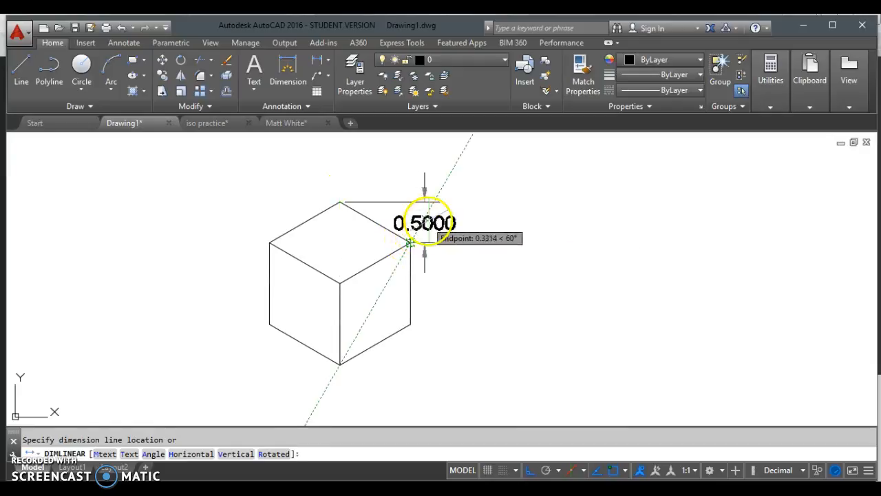
{"action": "mouse_move", "coordinate": [392, 179]}
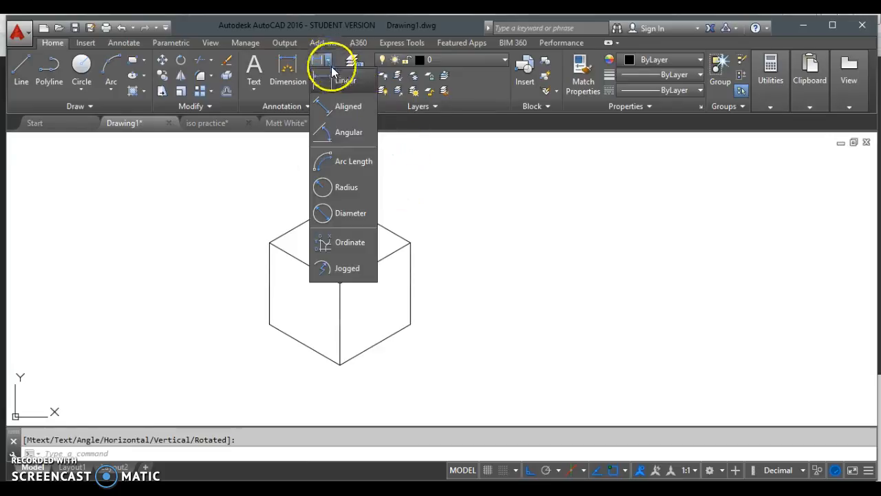
Place aligned 1.0000 dimensions on the top and vertical edges, then delete the left vertical one
{"action": "left_click", "coordinate": [347, 106]}
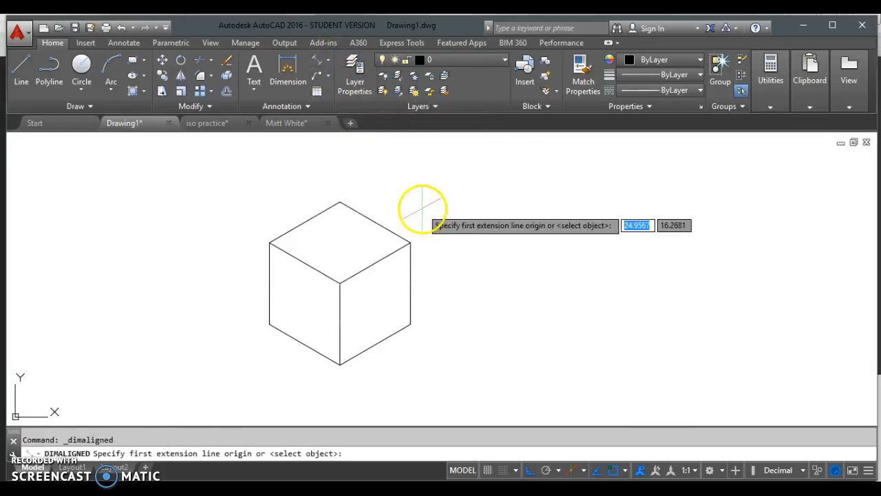
{"action": "left_click", "coordinate": [339, 202]}
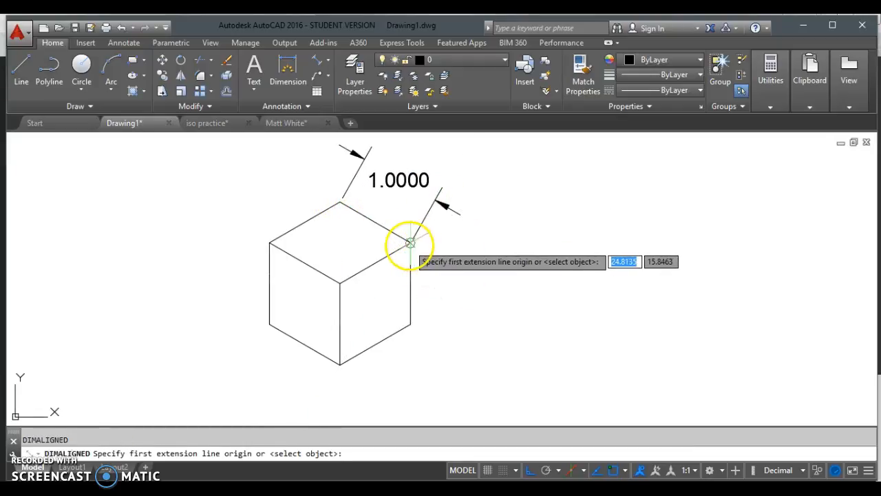
{"action": "left_click", "coordinate": [409, 243]}
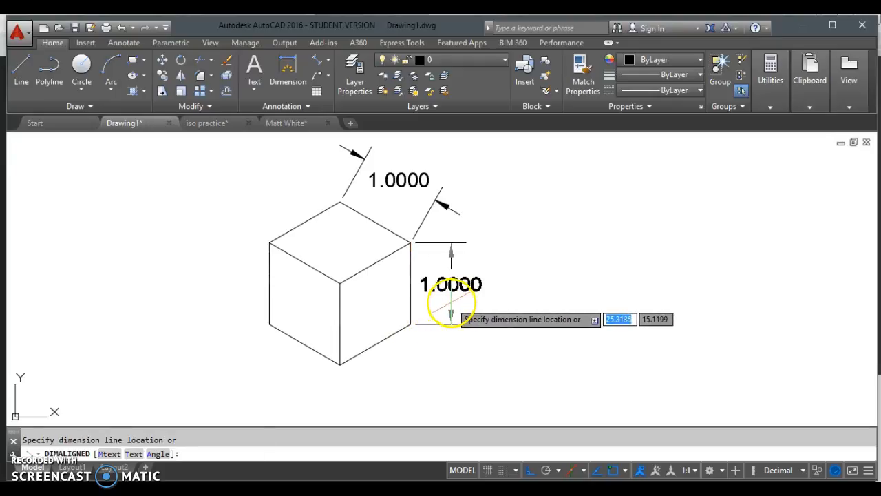
{"action": "mouse_move", "coordinate": [266, 237]}
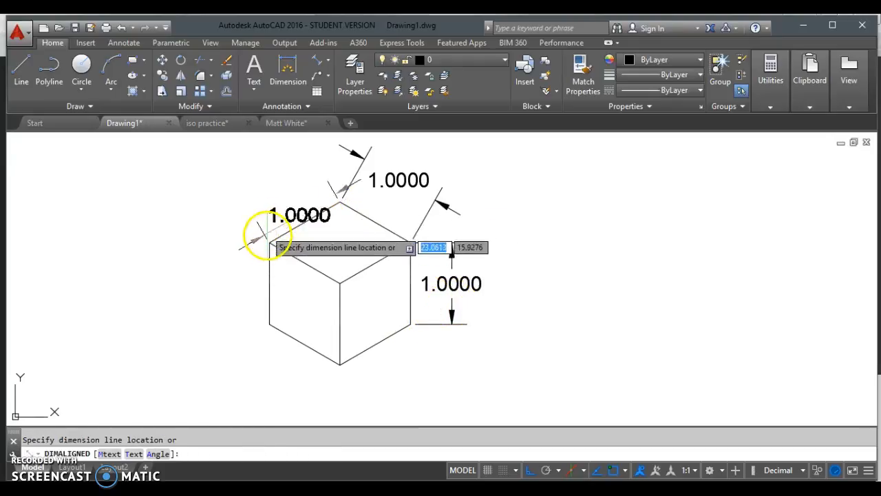
{"action": "left_click", "coordinate": [268, 248]}
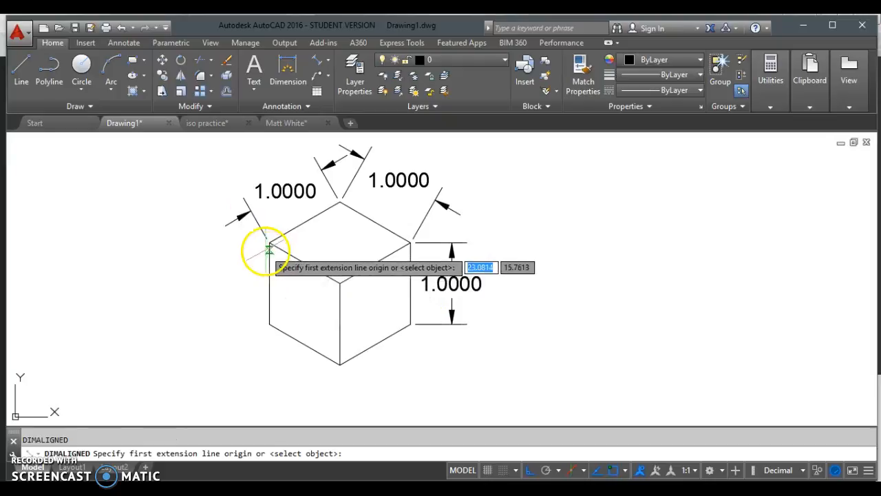
{"action": "left_click", "coordinate": [447, 336]}
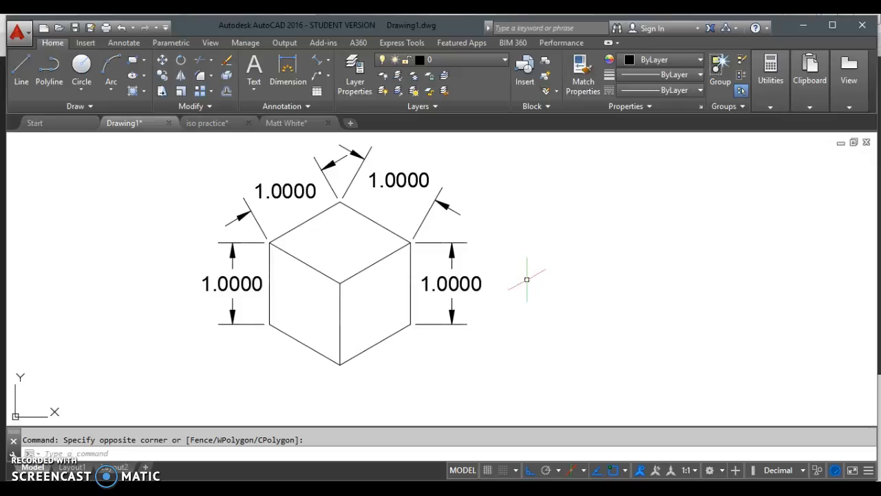
{"action": "left_click", "coordinate": [232, 284]}
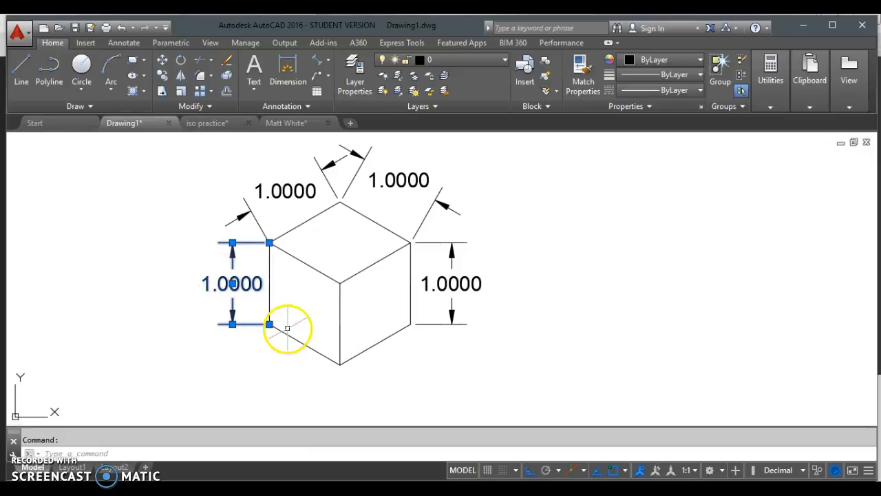
{"action": "key", "text": "Delete"}
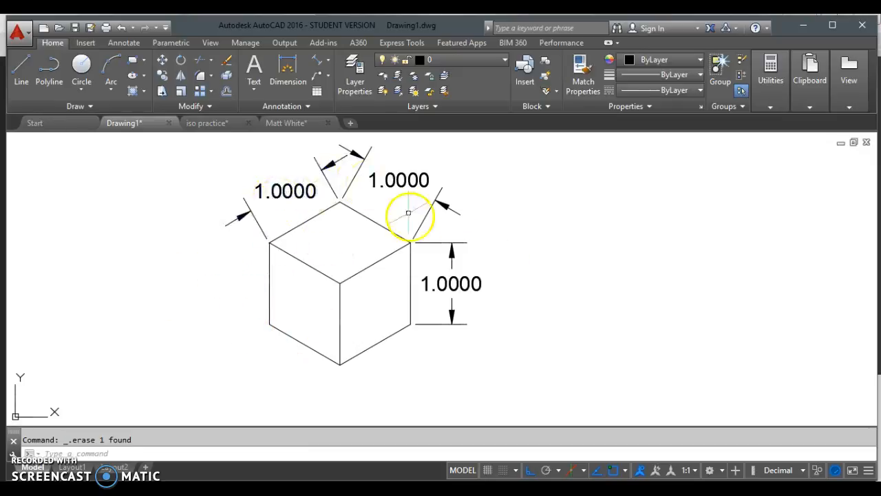